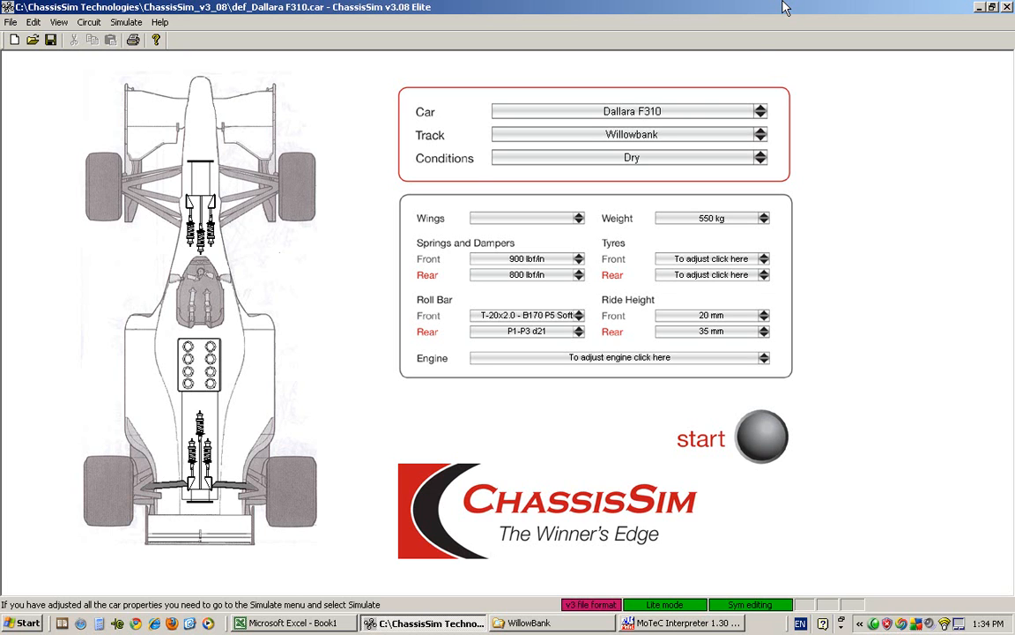
{"action": "mouse_move", "coordinate": [668, 137]}
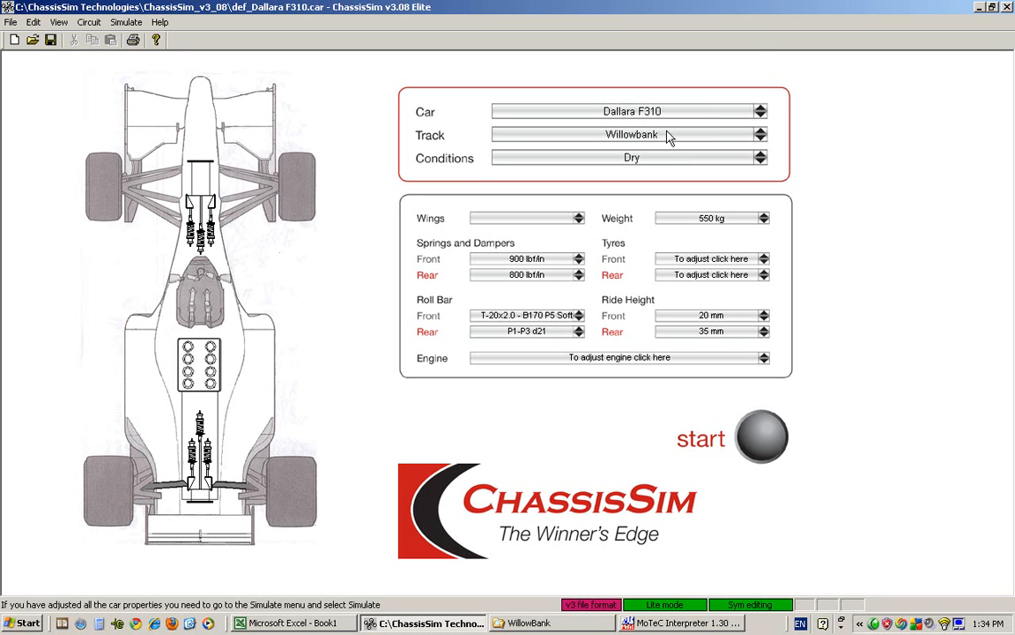
{"action": "mouse_move", "coordinate": [532, 280]}
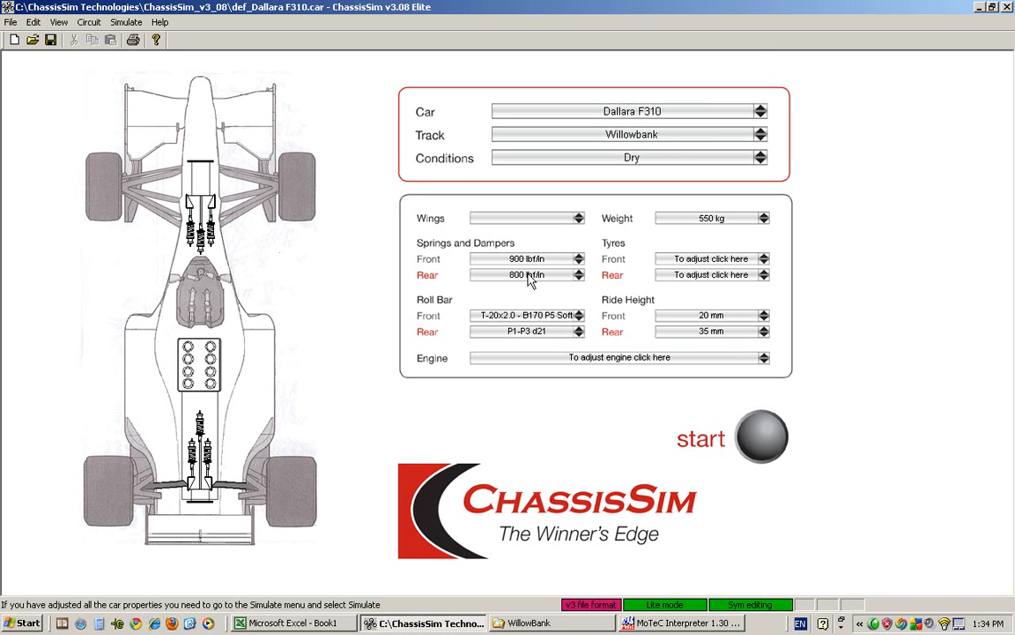
{"action": "mouse_move", "coordinate": [280, 630]}
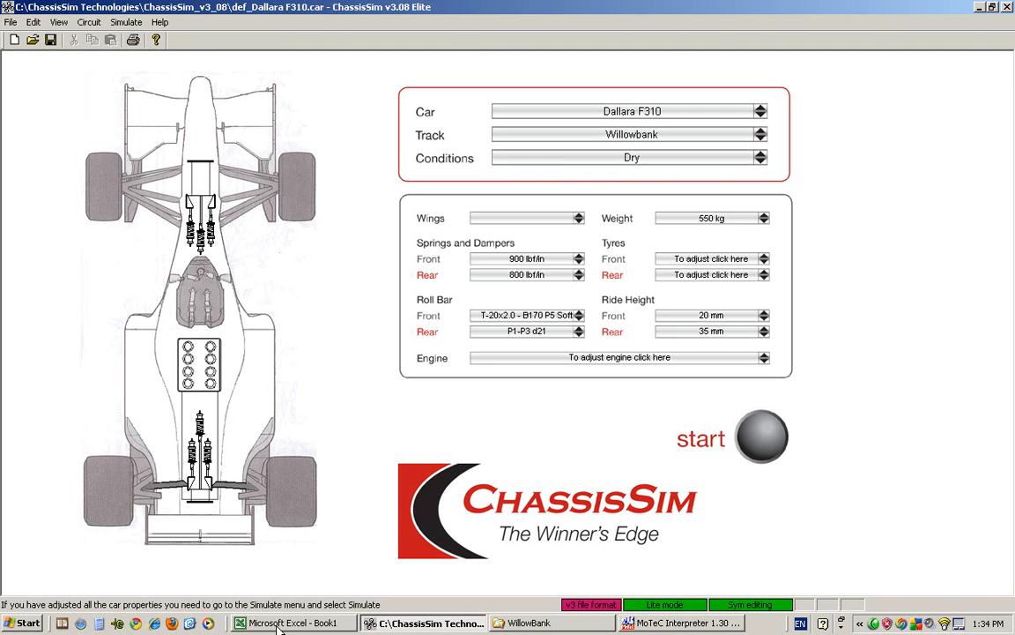
Review the setup spreadsheet's lap times, data locations and comments for the baseline and spring tests.
{"action": "left_click", "coordinate": [290, 623]}
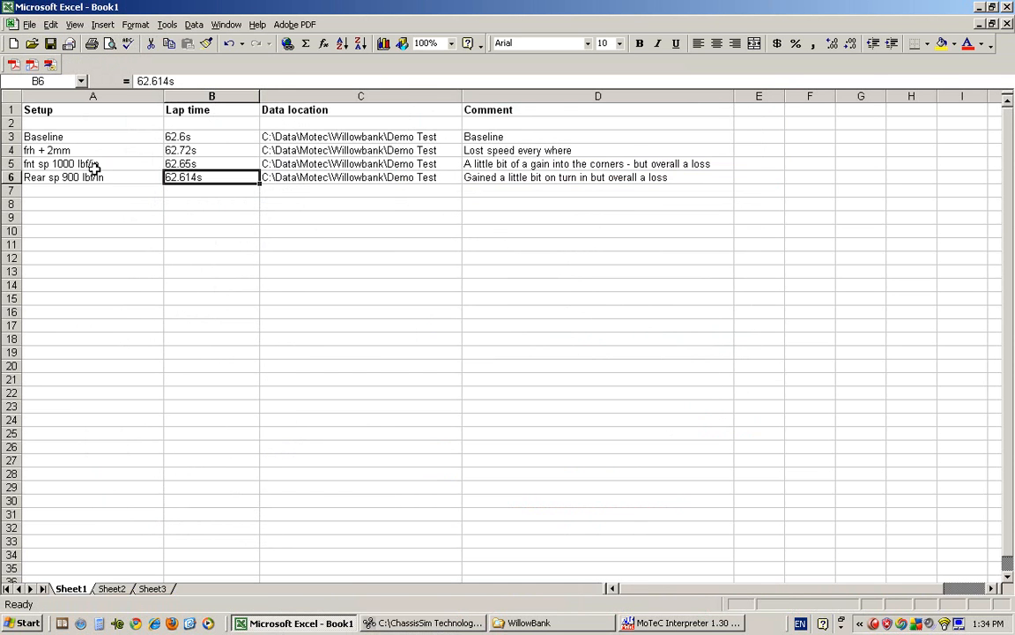
{"action": "left_click", "coordinate": [92, 137]}
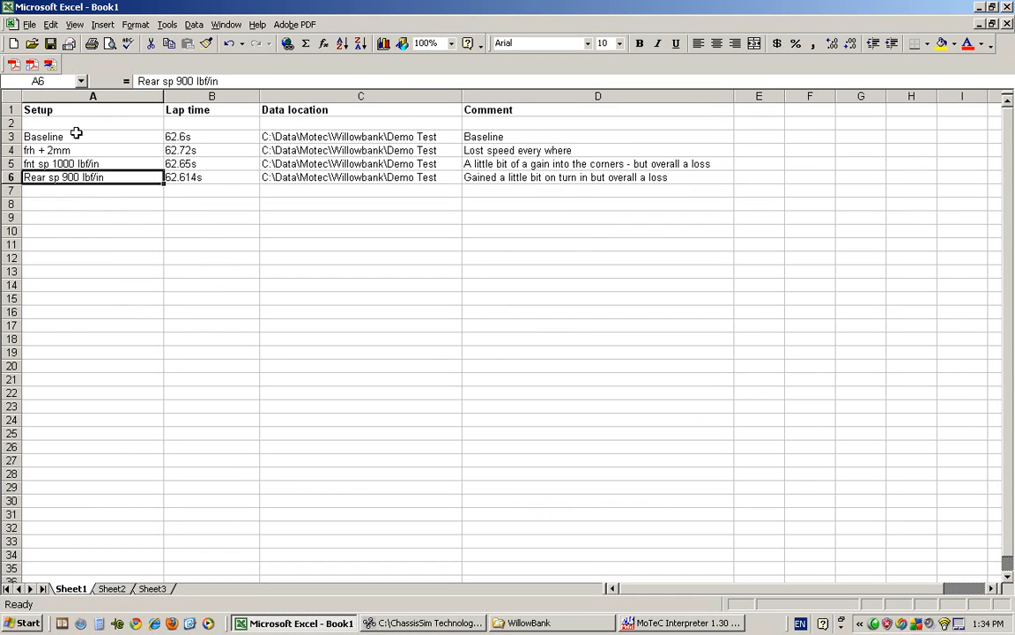
{"action": "left_click", "coordinate": [93, 136]}
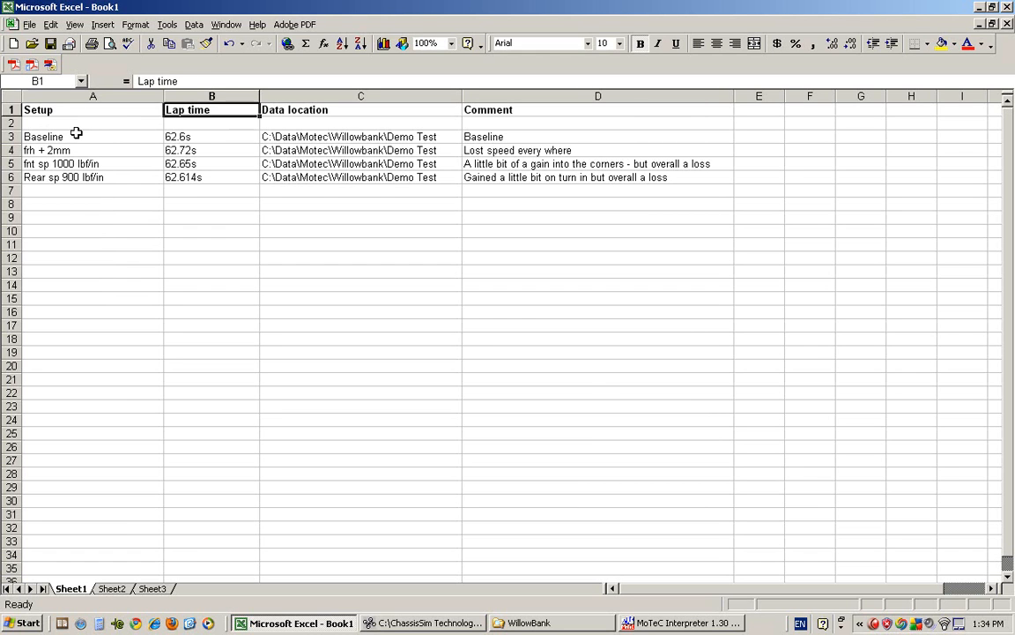
{"action": "left_click", "coordinate": [361, 109]}
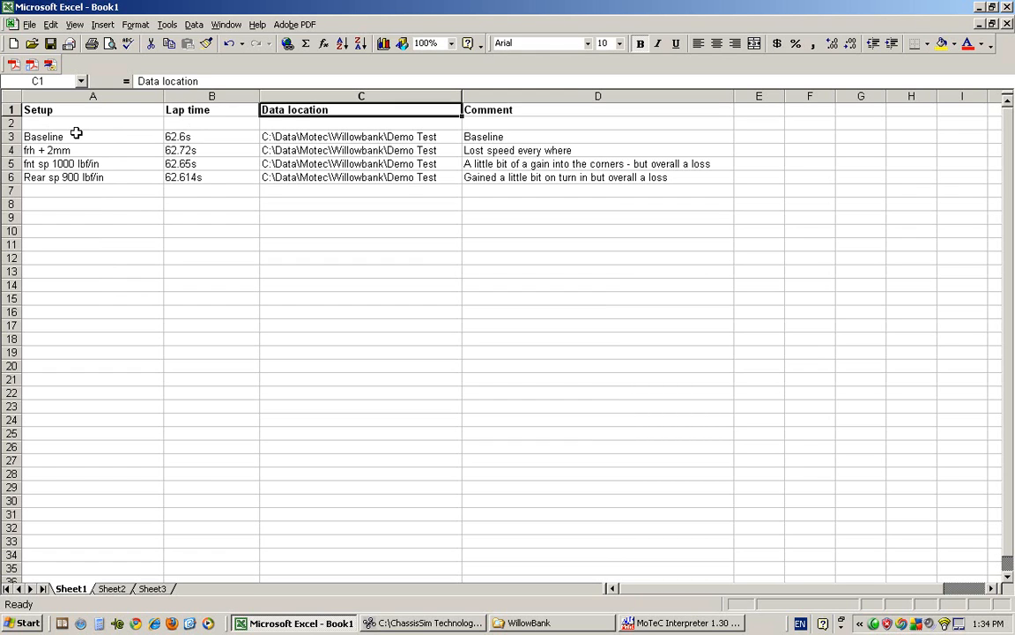
{"action": "left_click", "coordinate": [597, 122]}
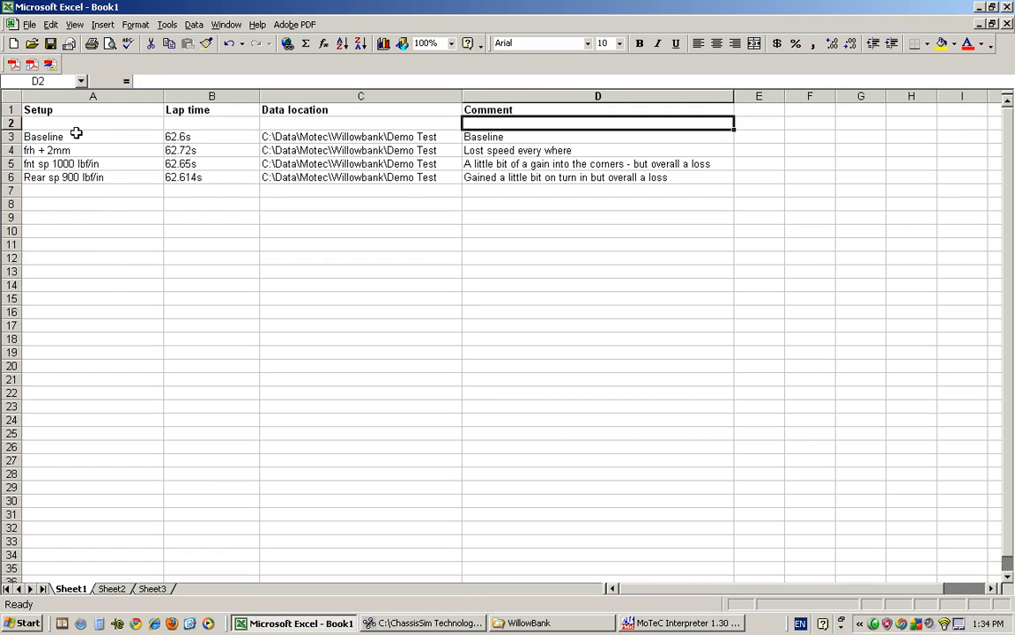
{"action": "left_click", "coordinate": [598, 177]}
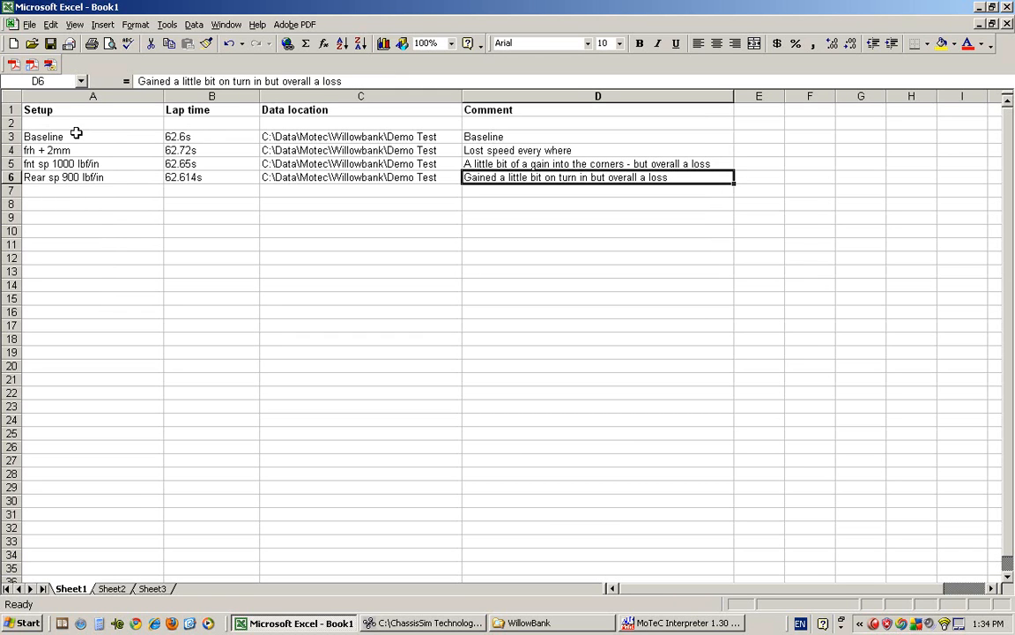
{"action": "left_click", "coordinate": [91, 178]}
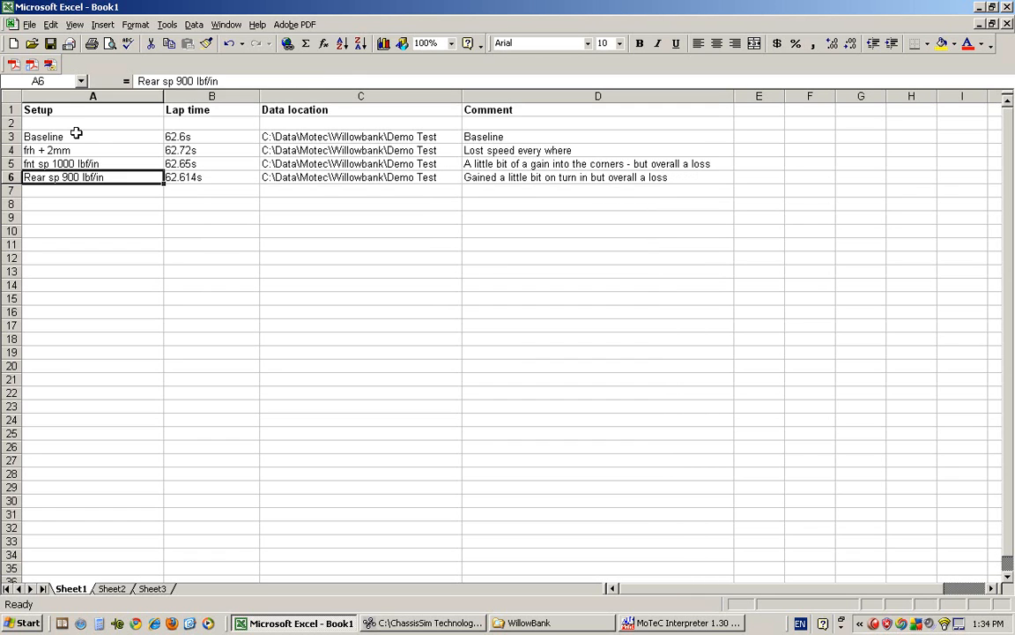
{"action": "left_click", "coordinate": [211, 178]}
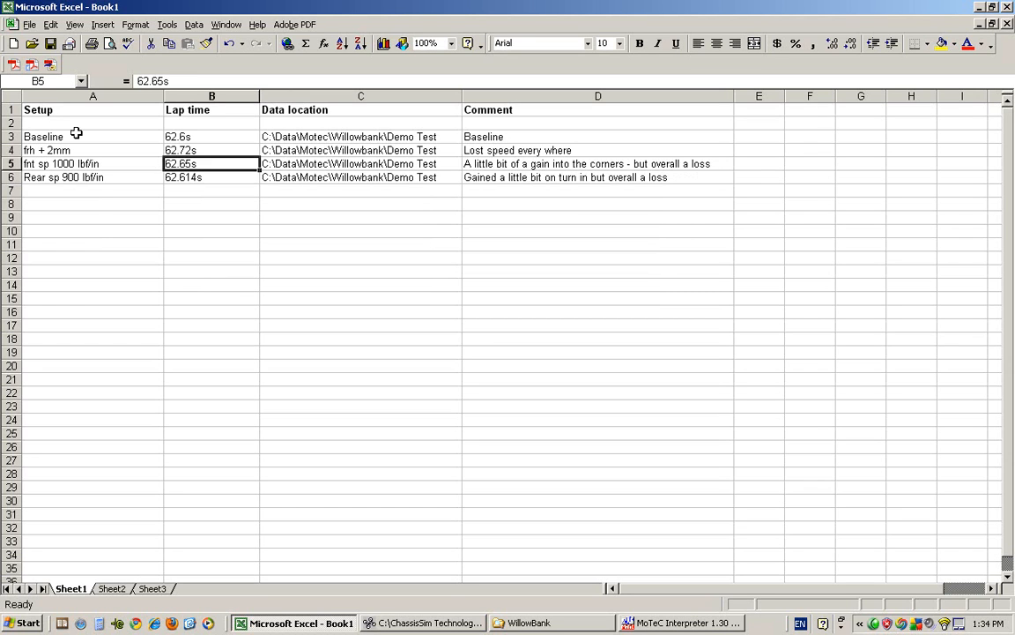
{"action": "left_click", "coordinate": [359, 136]}
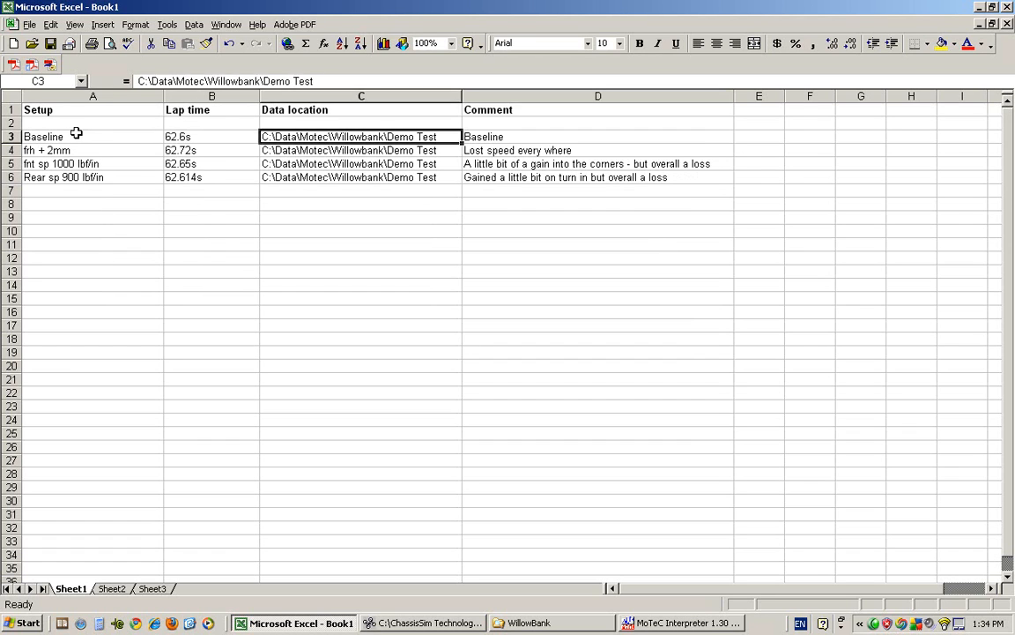
{"action": "left_click", "coordinate": [597, 136]}
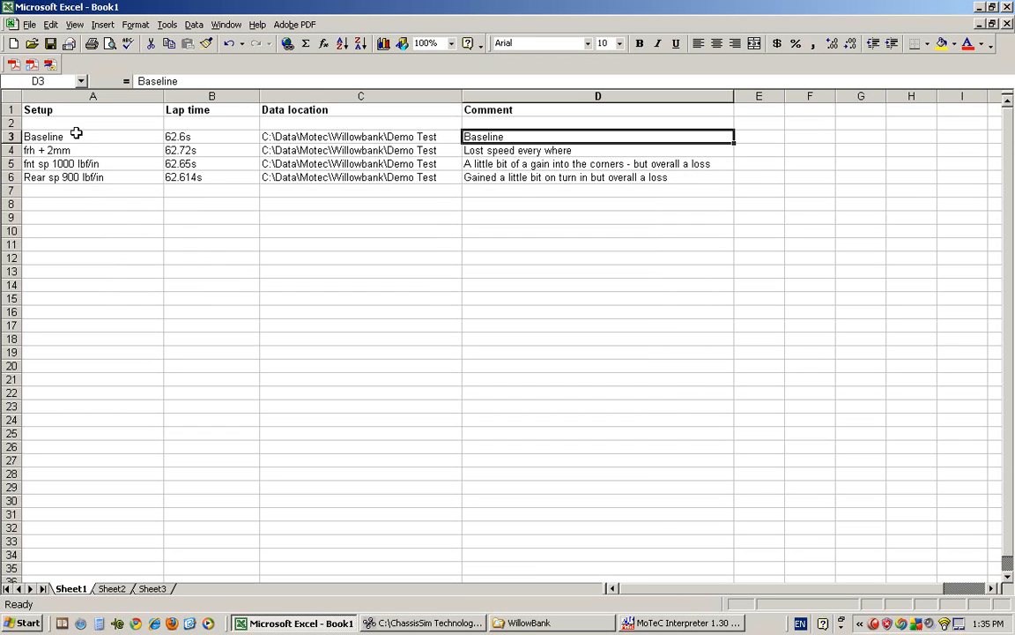
{"action": "mouse_move", "coordinate": [279, 512]}
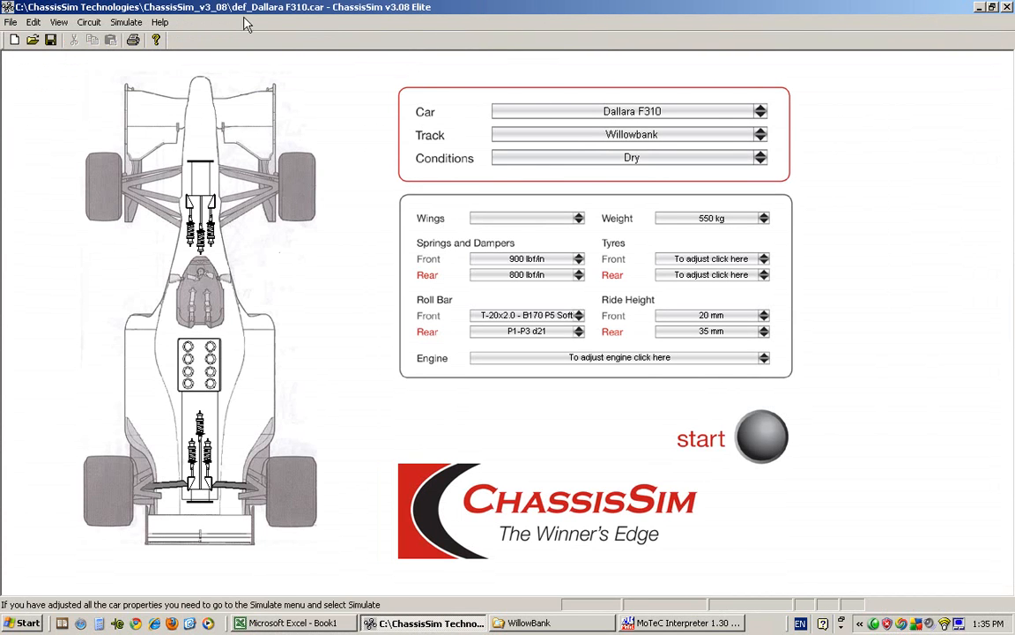
Set the data logging long comment to 'bline' and the output file to dal_f310_bline.ld.
{"action": "left_click", "coordinate": [126, 22]}
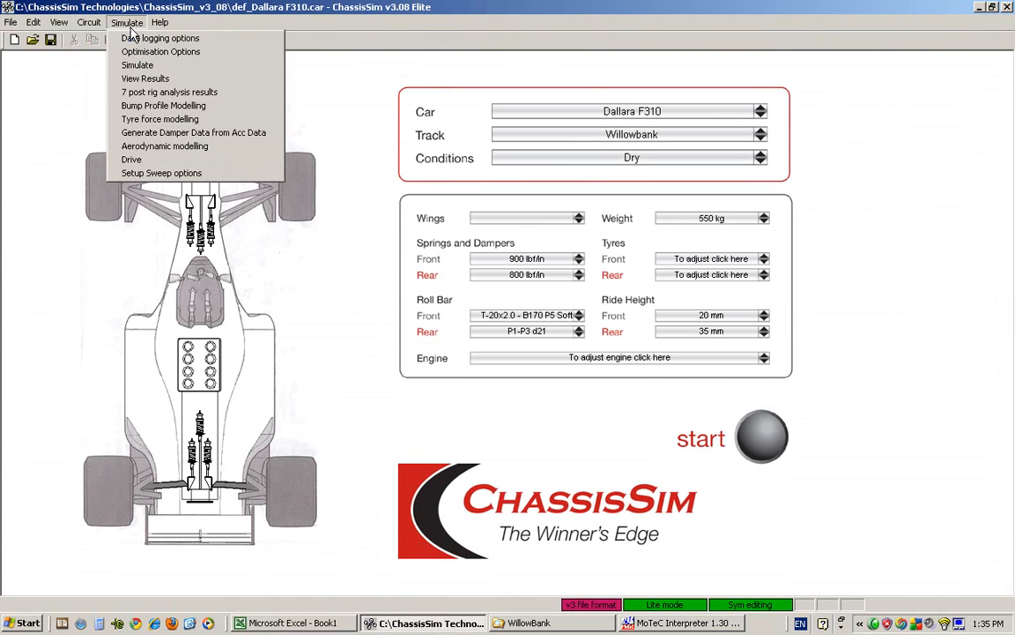
{"action": "left_click", "coordinate": [159, 37]}
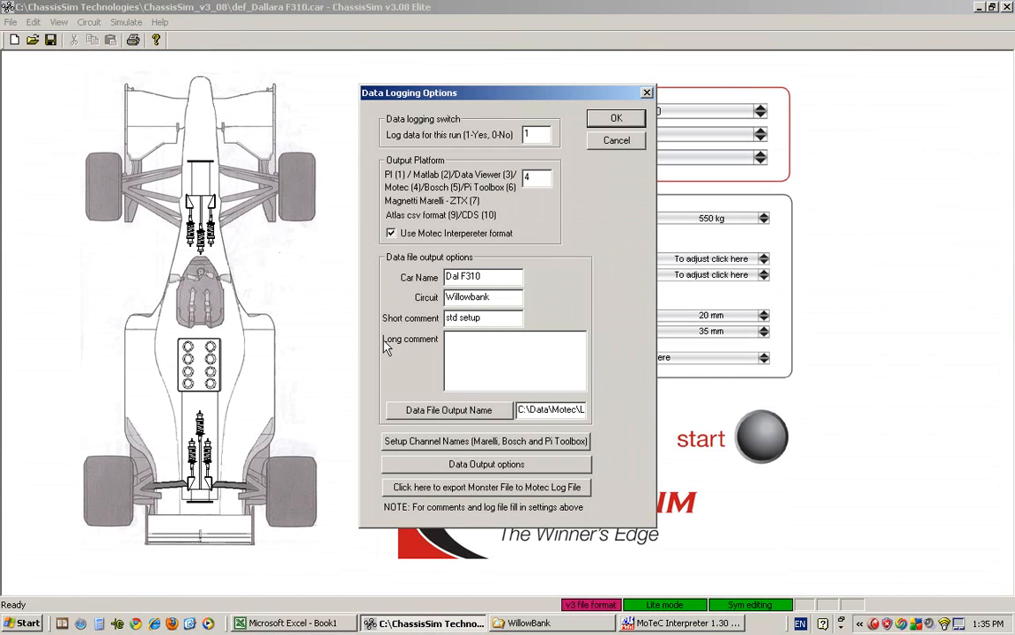
{"action": "type", "text": "bline"}
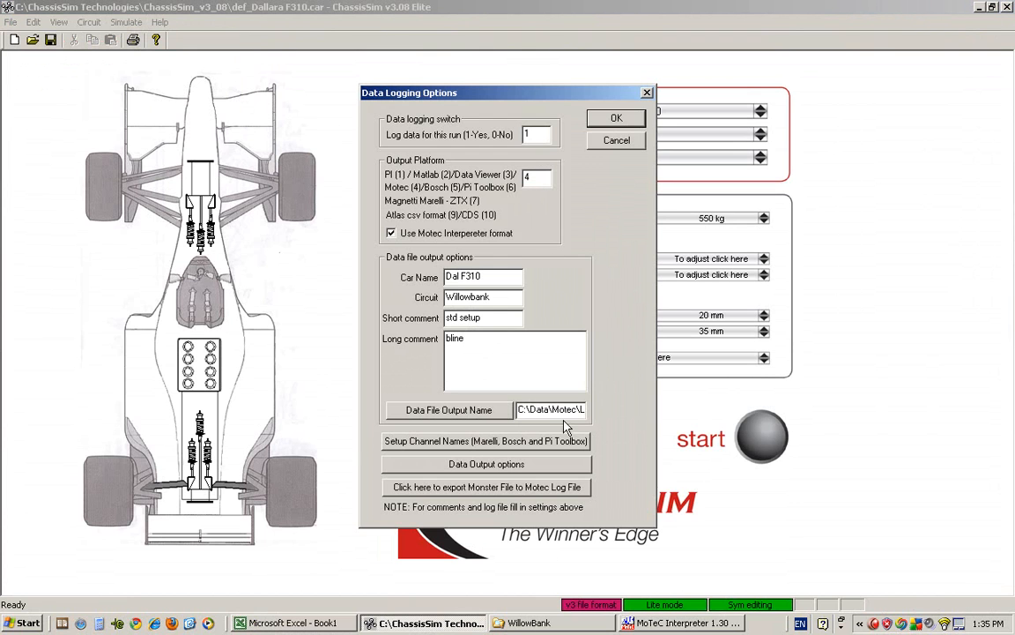
{"action": "mouse_move", "coordinate": [458, 418]}
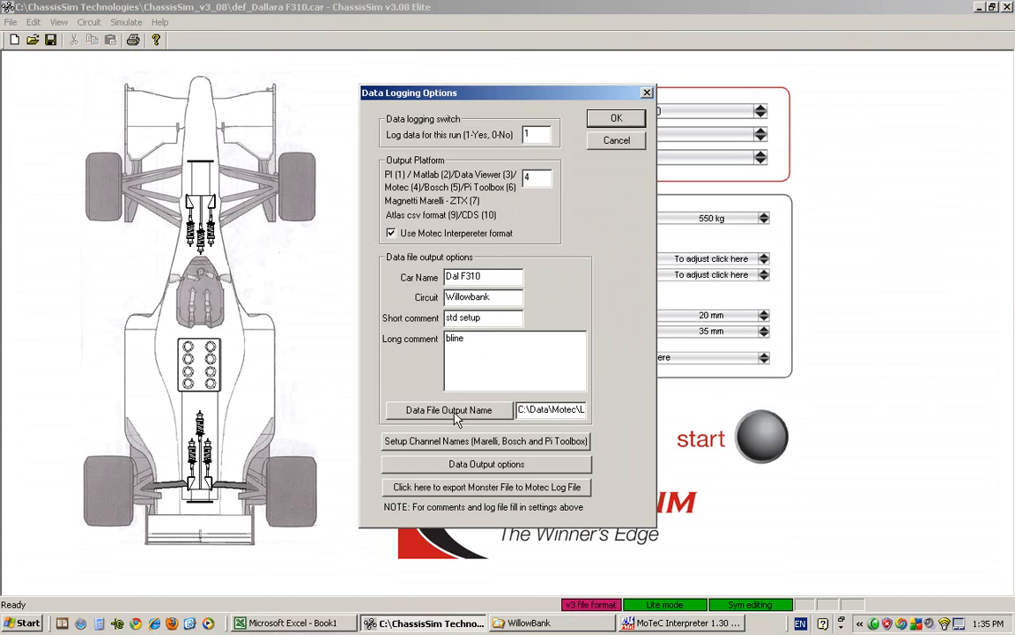
{"action": "left_click", "coordinate": [448, 409]}
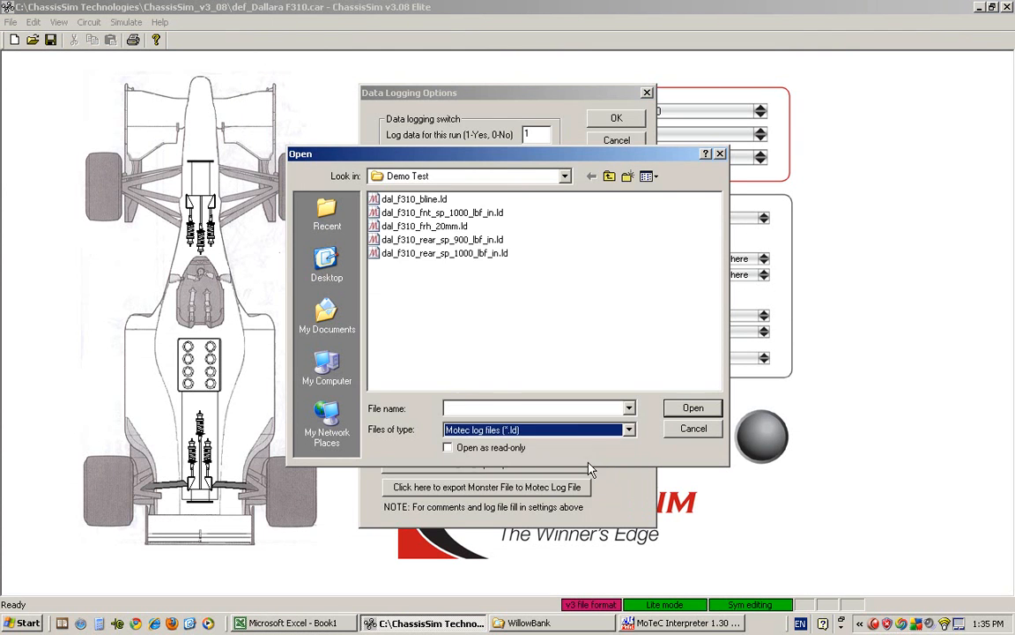
{"action": "left_click", "coordinate": [415, 198]}
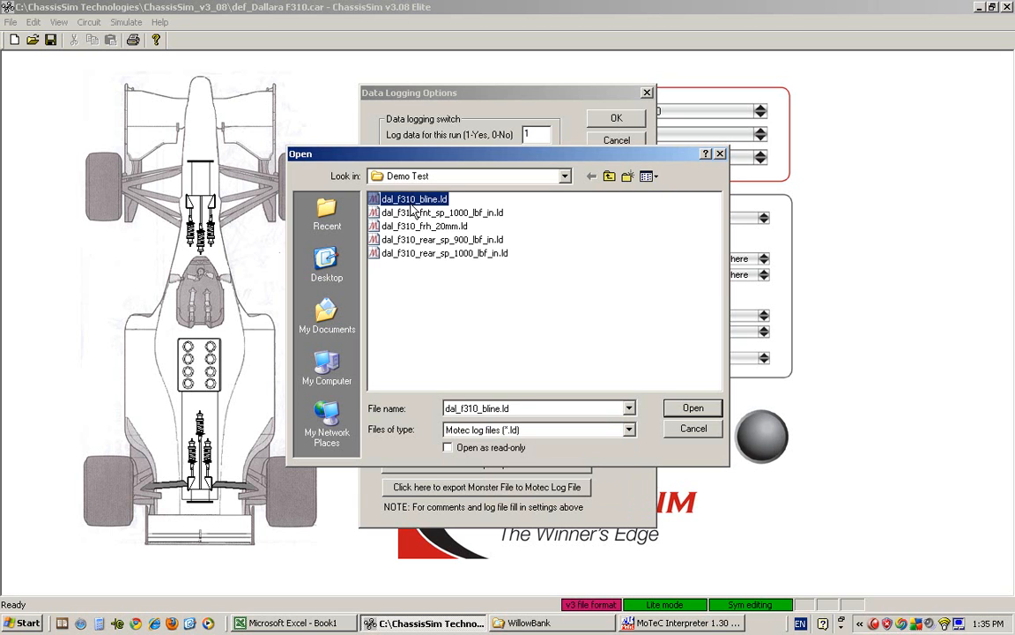
{"action": "left_click", "coordinate": [693, 407]}
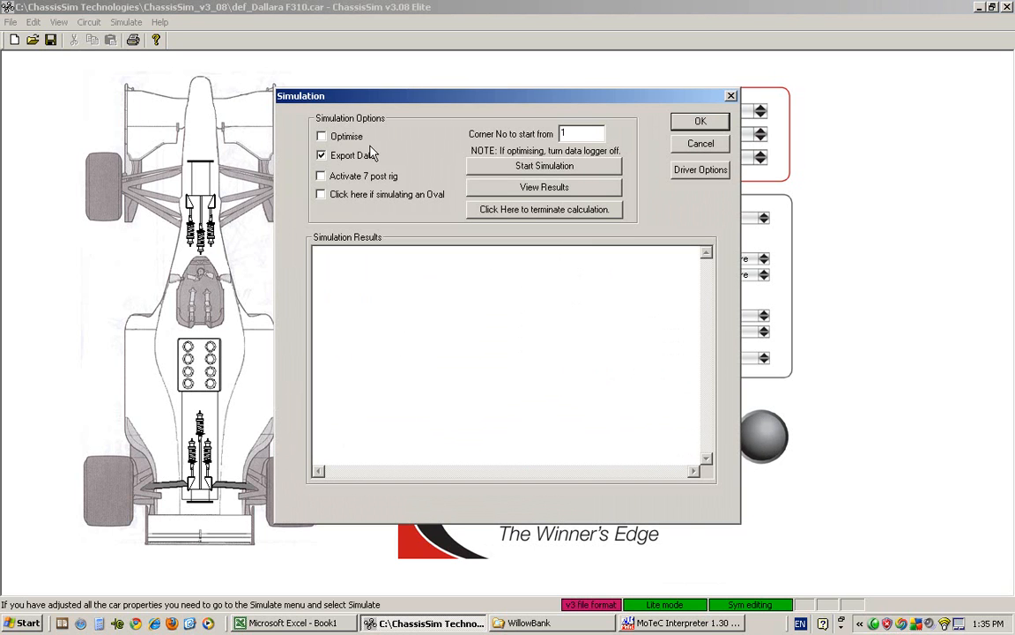
{"action": "mouse_move", "coordinate": [340, 158]}
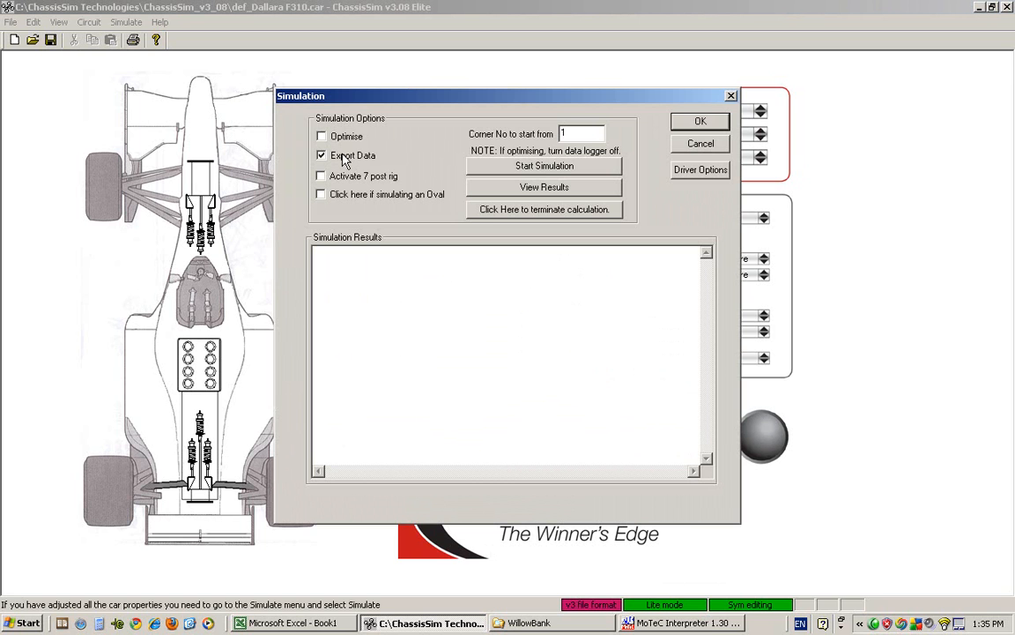
Run the baseline lap simulation until turn-in, apex, exit times and final speeds are listed.
{"action": "left_click", "coordinate": [322, 155]}
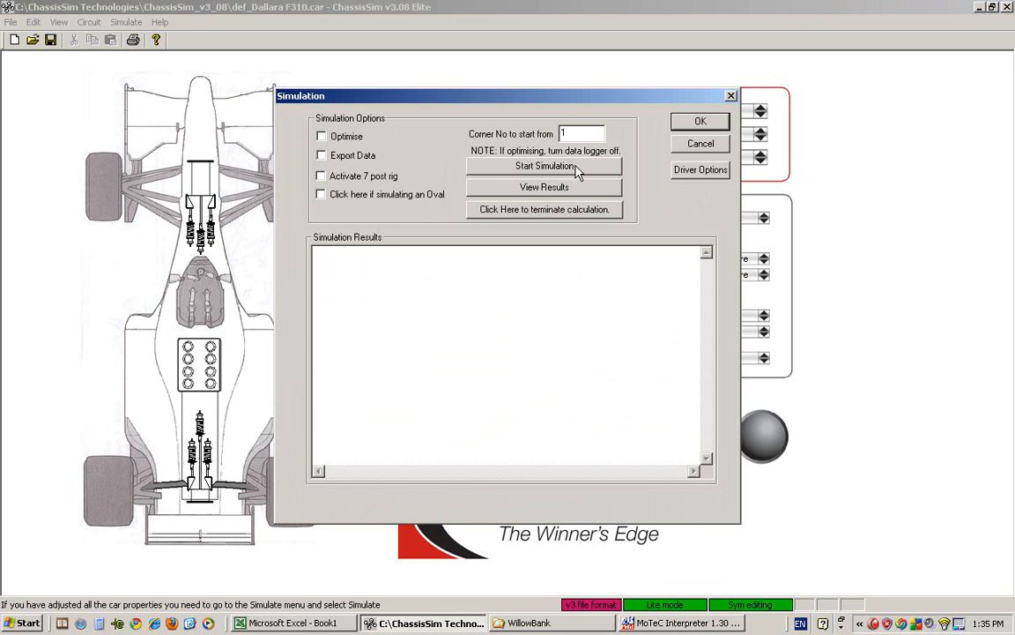
{"action": "left_click", "coordinate": [543, 166]}
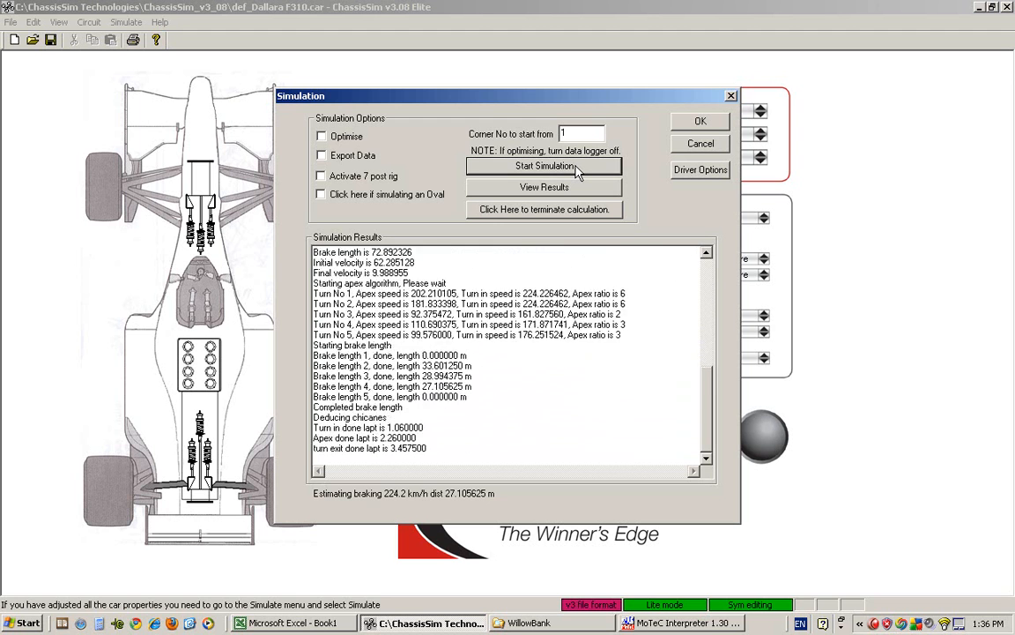
{"action": "left_click", "coordinate": [543, 166]}
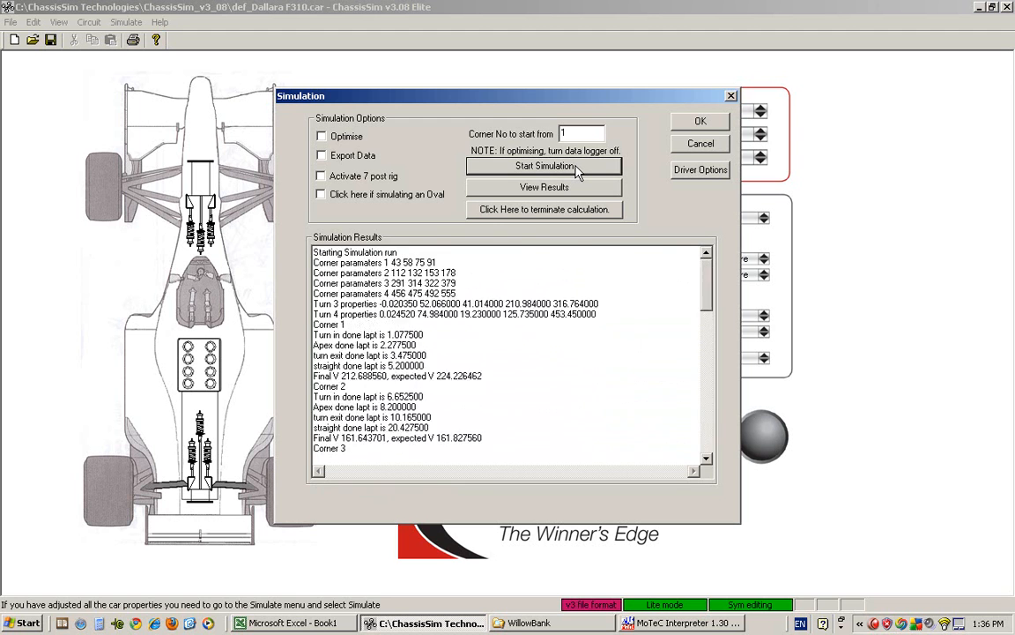
{"action": "left_click", "coordinate": [544, 166]}
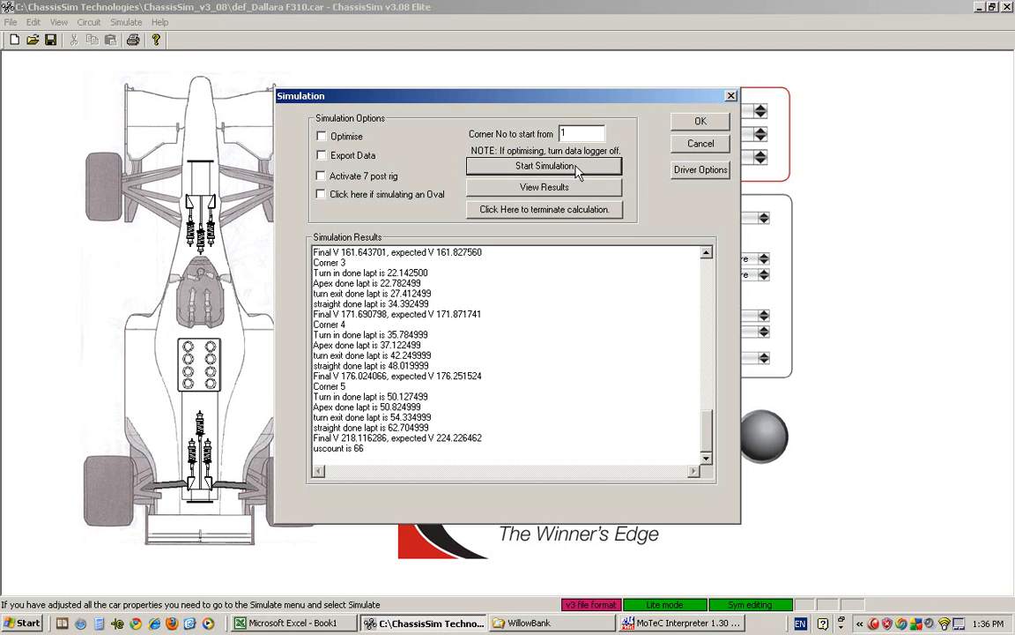
{"action": "mouse_move", "coordinate": [662, 144]}
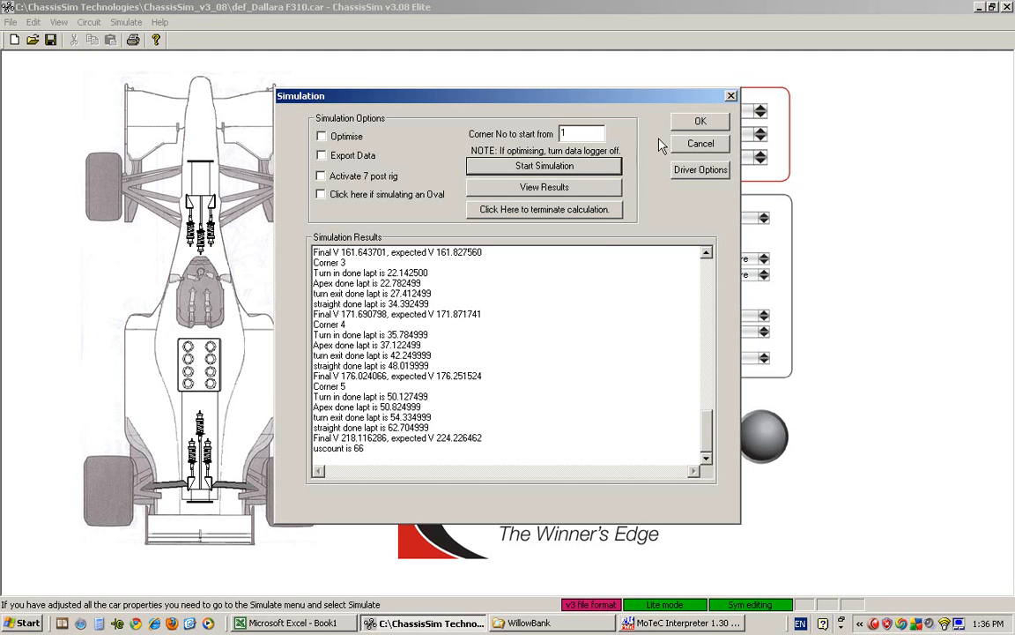
Close the Simulation results dialog and bring MoTeC Interpreter to the front.
{"action": "left_click", "coordinate": [700, 142]}
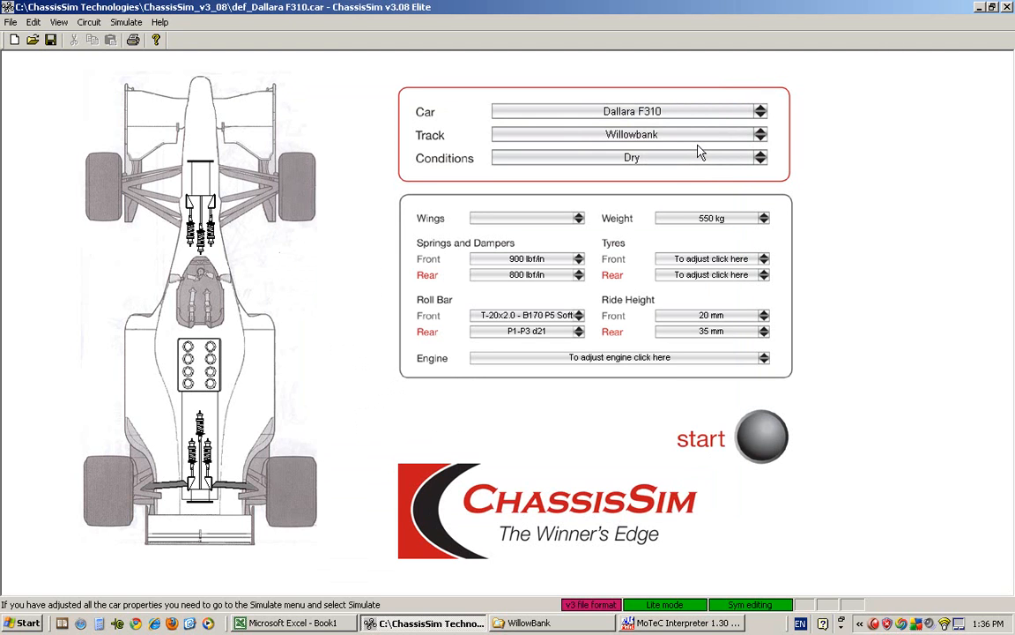
{"action": "mouse_move", "coordinate": [608, 593]}
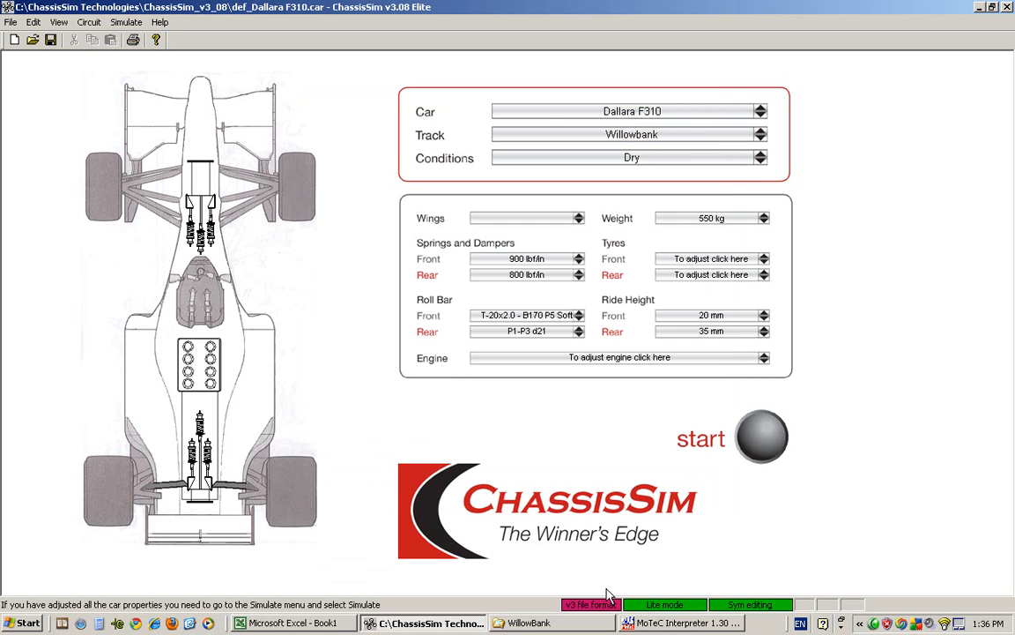
{"action": "left_click", "coordinate": [683, 622]}
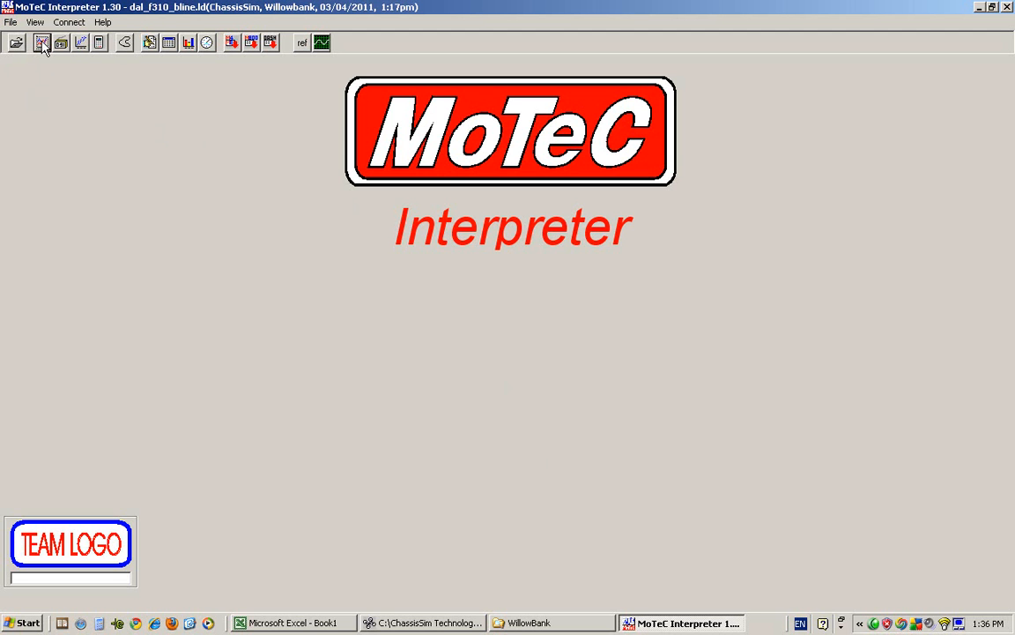
Open the Dampers graph worksheet for the baseline Willowbank lap.
{"action": "left_click", "coordinate": [41, 42]}
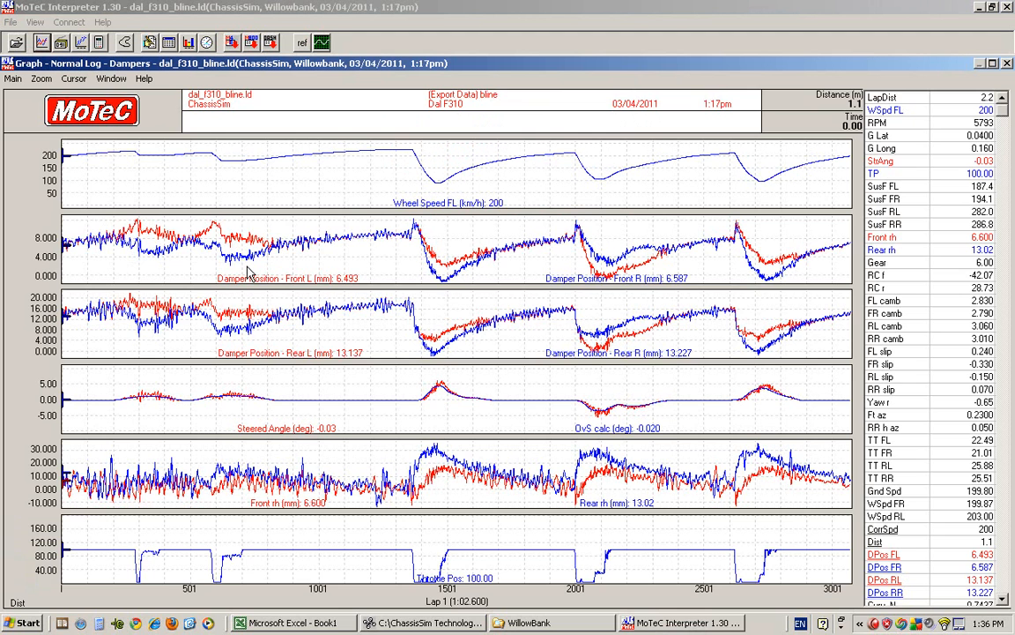
{"action": "mouse_move", "coordinate": [96, 195]}
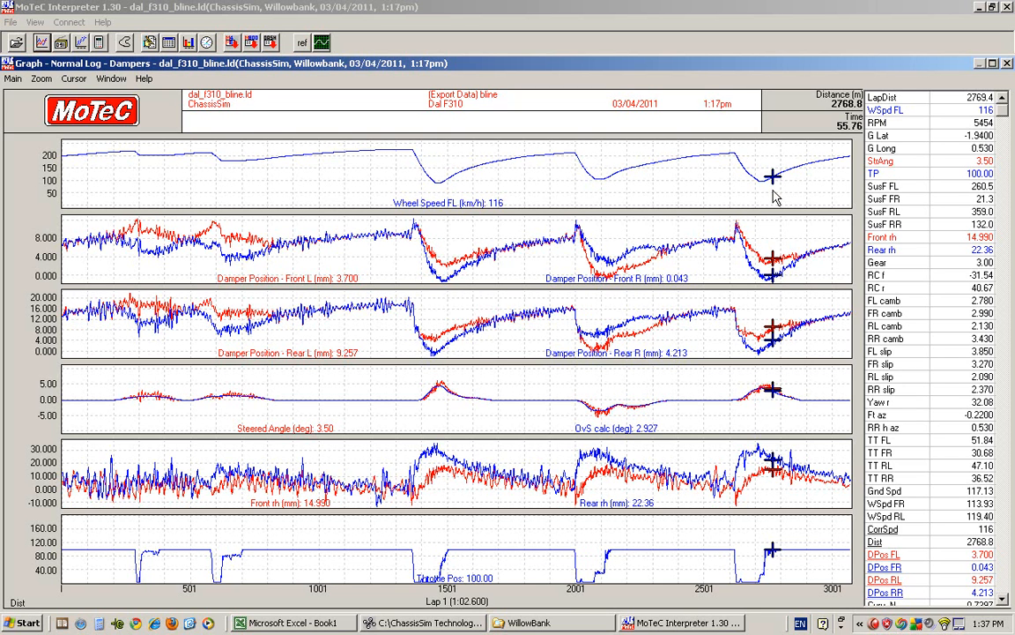
{"action": "mouse_move", "coordinate": [421, 628]}
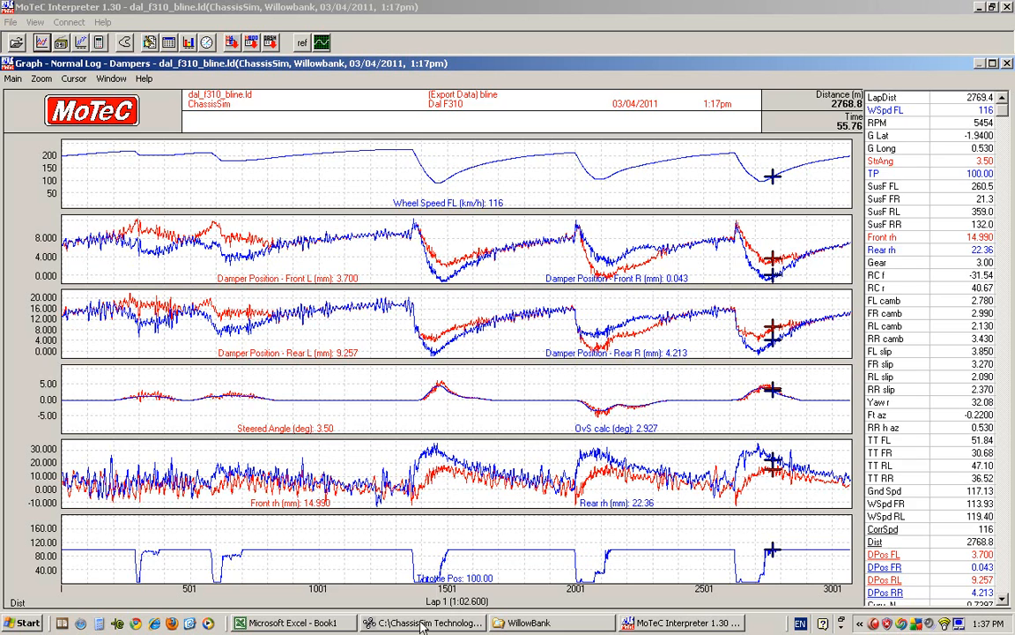
Set ChassisSim's front ride height to 18 mm, then return to MoTeC Interpreter.
{"action": "left_click", "coordinate": [423, 622]}
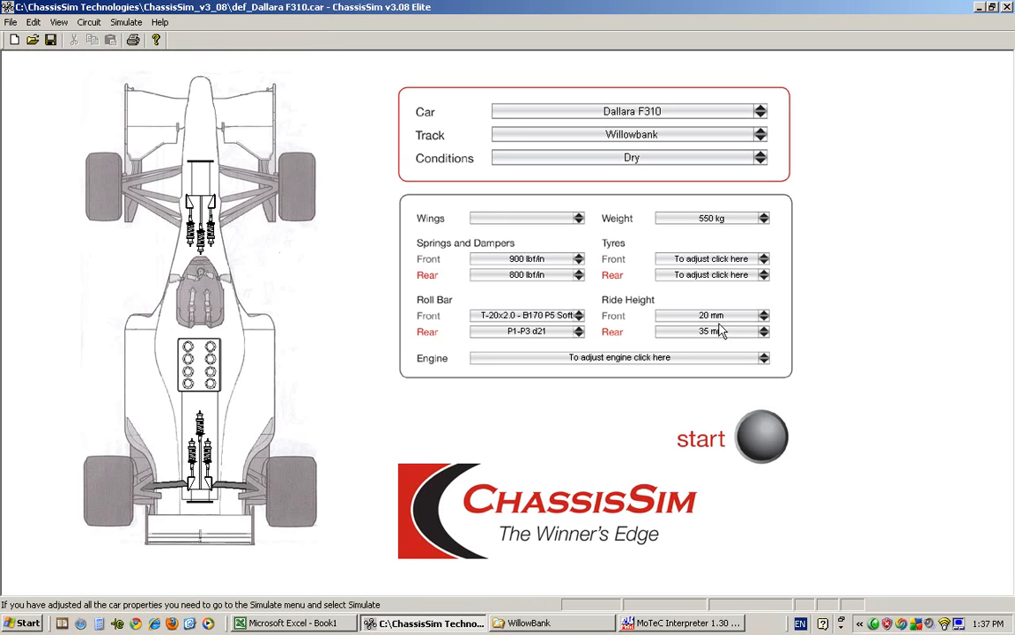
{"action": "left_click", "coordinate": [711, 315]}
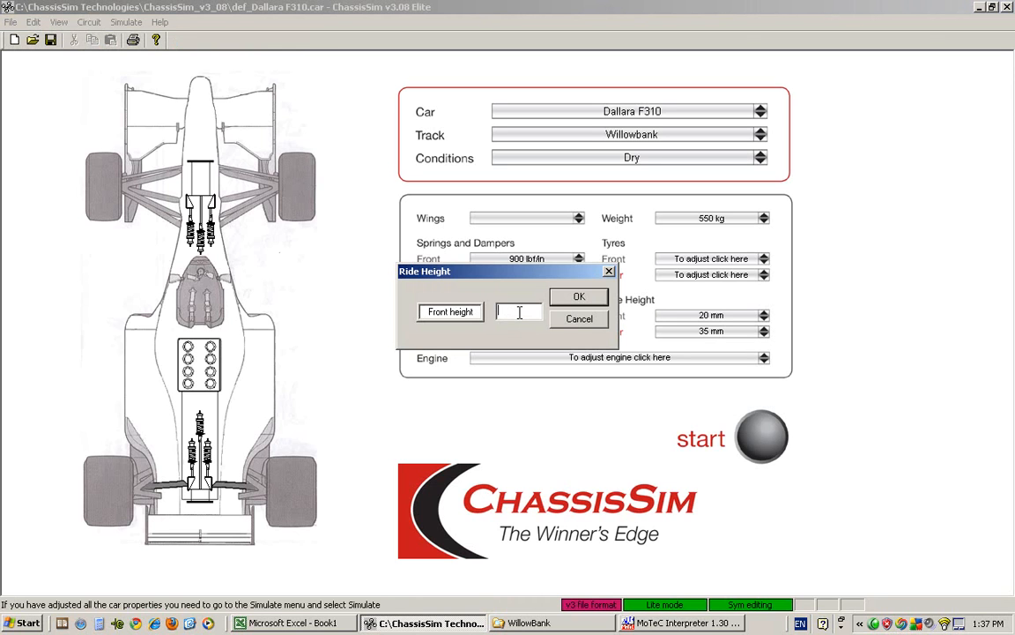
{"action": "type", "text": "18"}
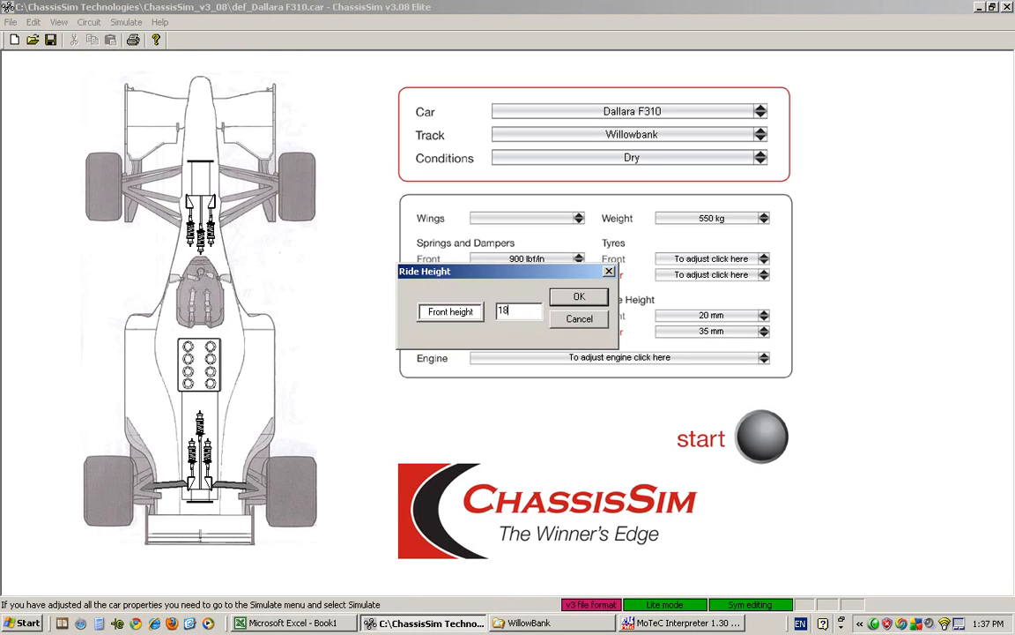
{"action": "left_click", "coordinate": [579, 296]}
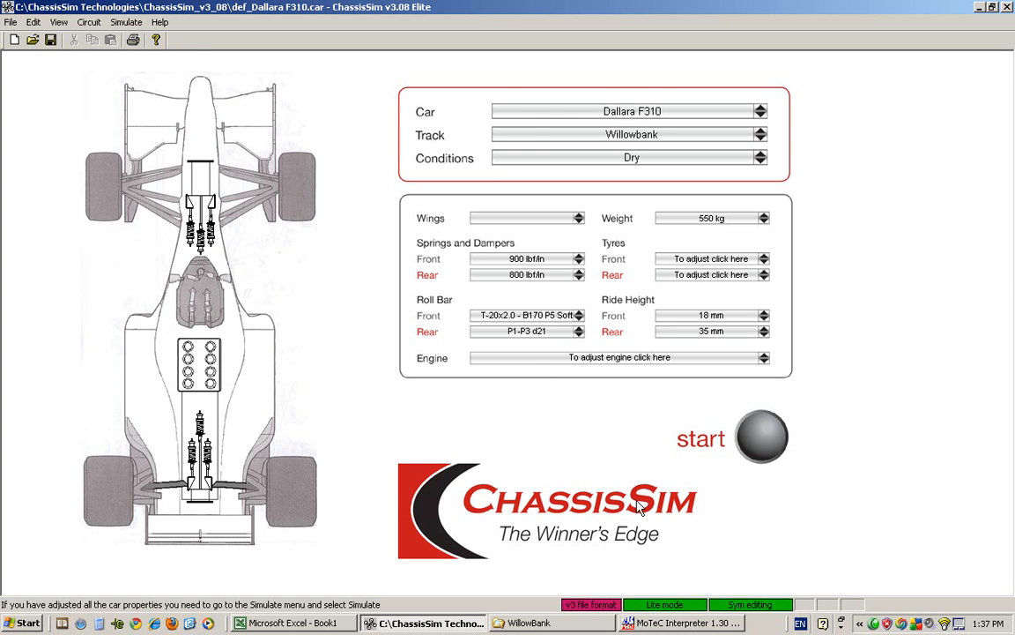
{"action": "left_click", "coordinate": [679, 622]}
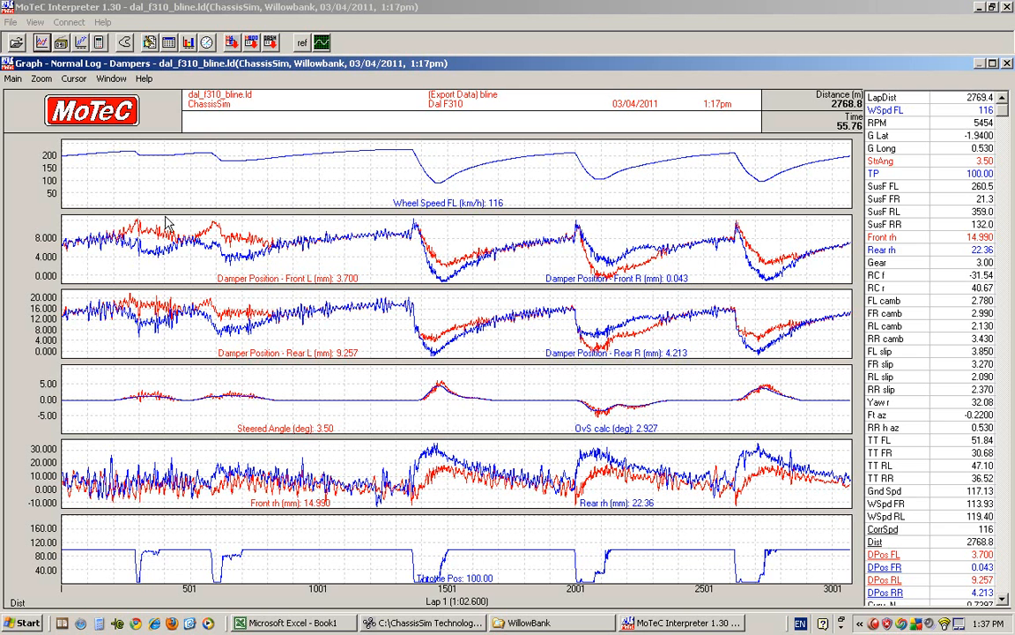
{"action": "mouse_move", "coordinate": [397, 351]}
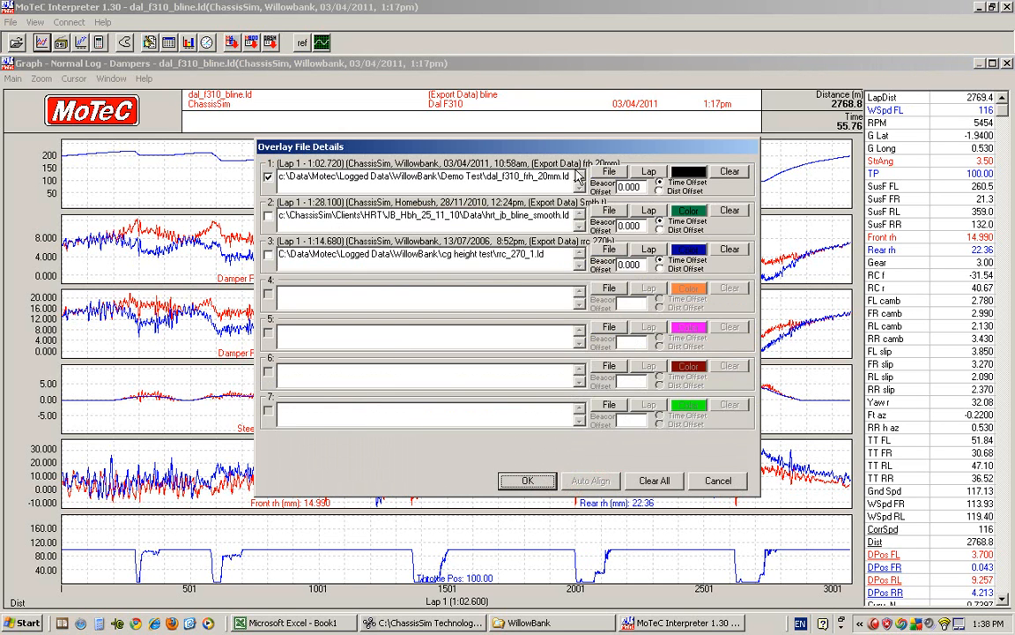
Load the 10:58am dal_f310_frh_20mm.ld log as the first overlay lap.
{"action": "left_click", "coordinate": [609, 171]}
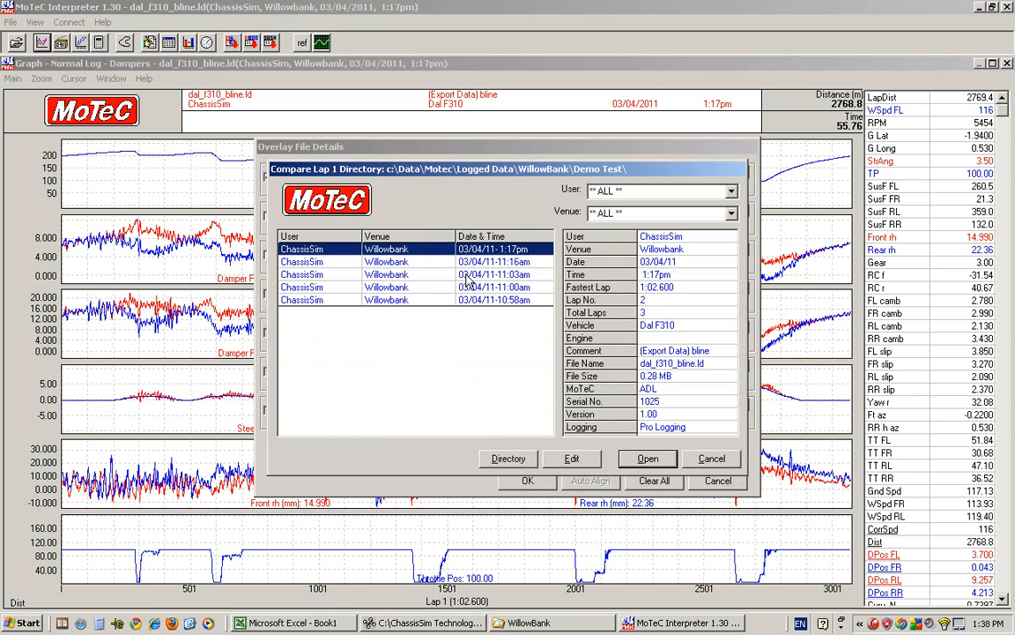
{"action": "mouse_move", "coordinate": [432, 265]}
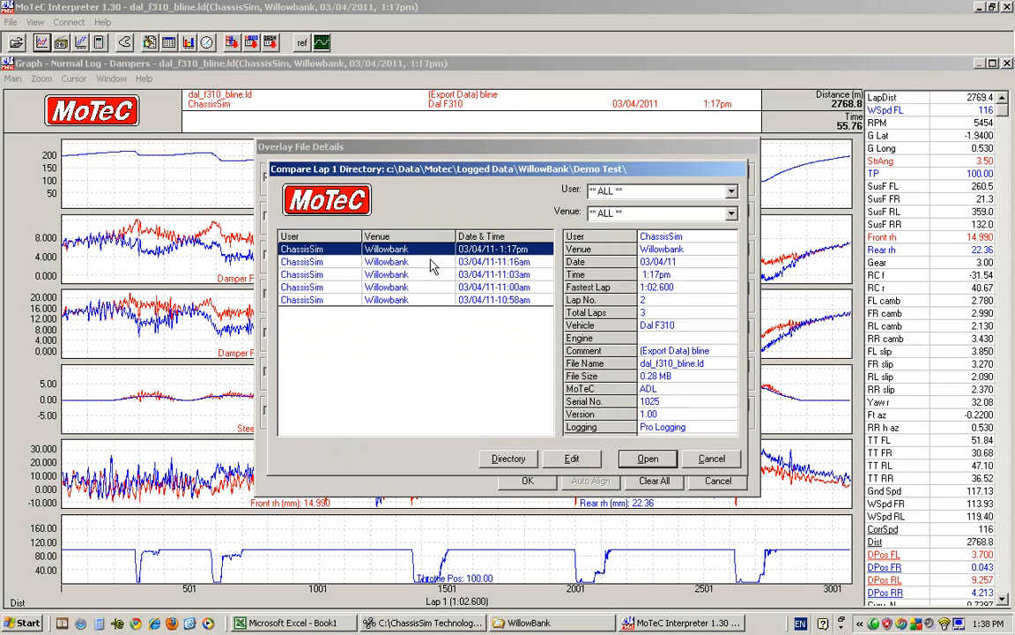
{"action": "left_click", "coordinate": [396, 286]}
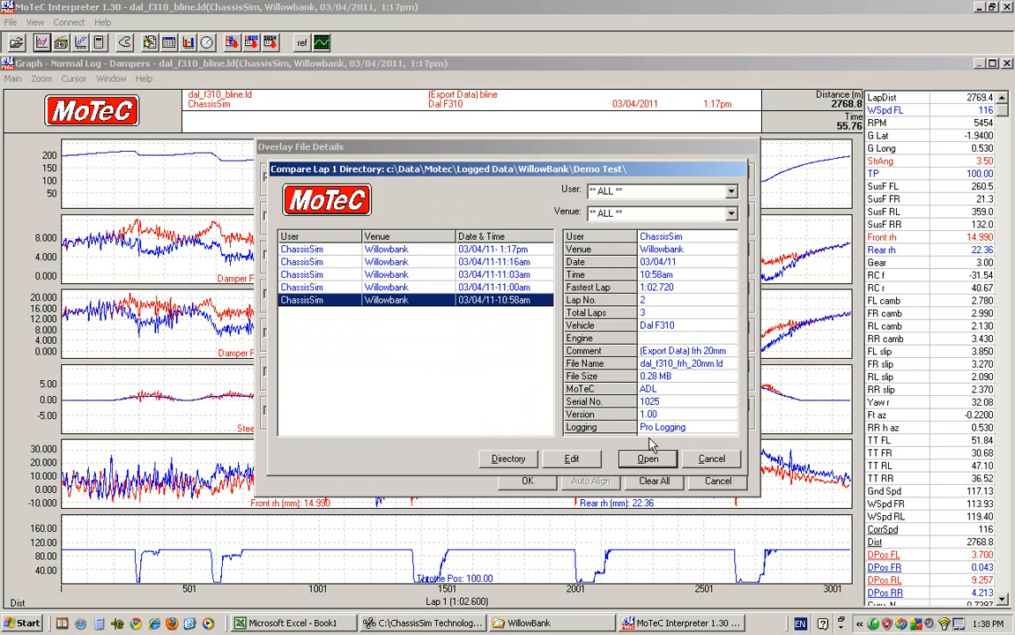
{"action": "left_click", "coordinate": [647, 458]}
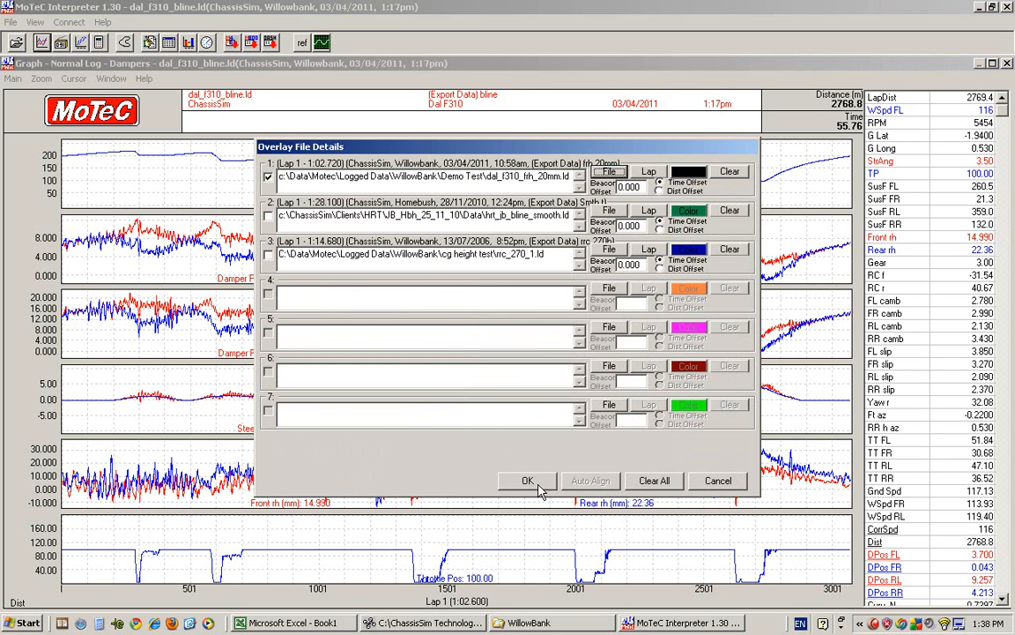
{"action": "left_click", "coordinate": [527, 481]}
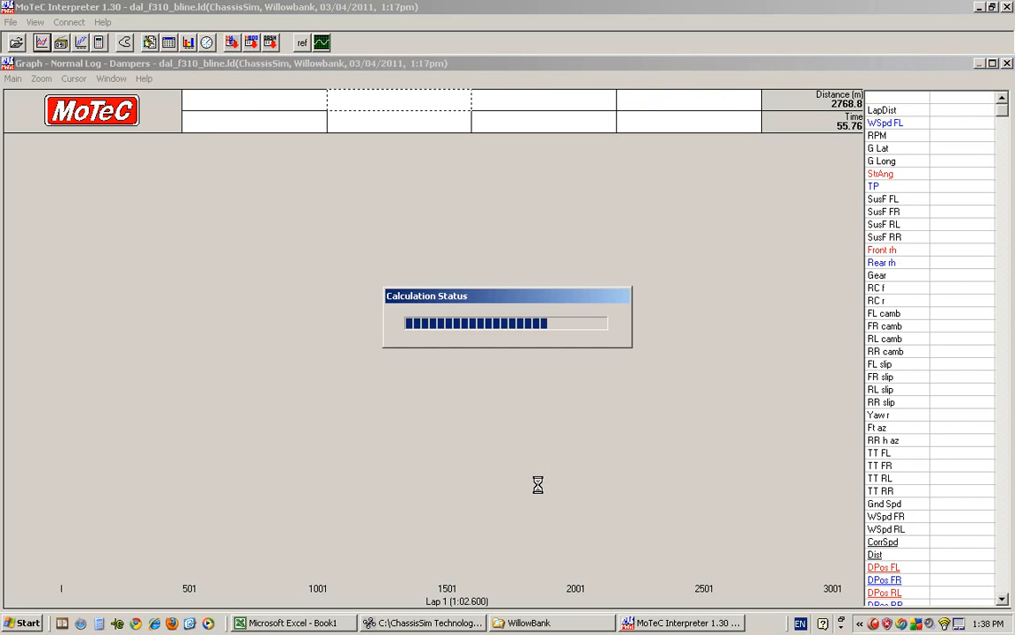